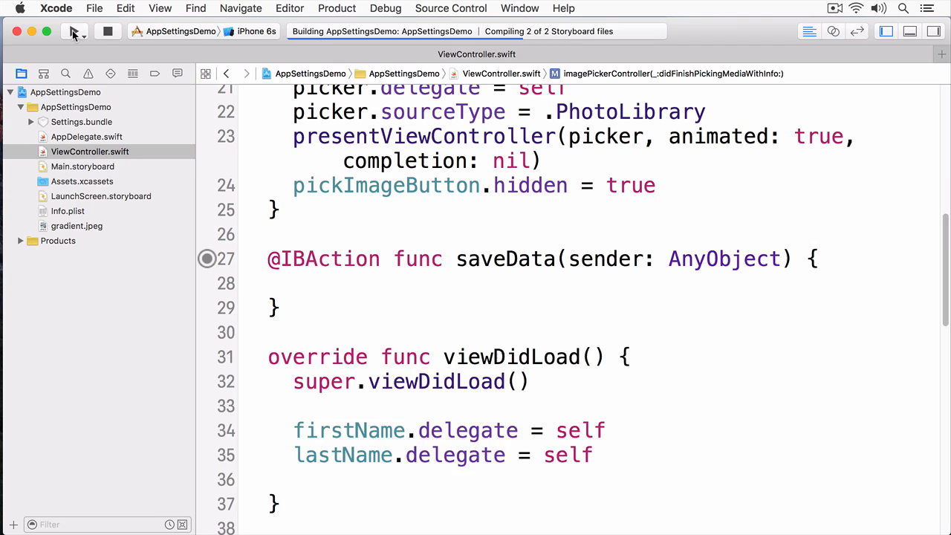
# Run AppSettingsDemo in the iPhone 6s Simulator to view its empty fields, then stop it.
pyautogui.click(74, 31)
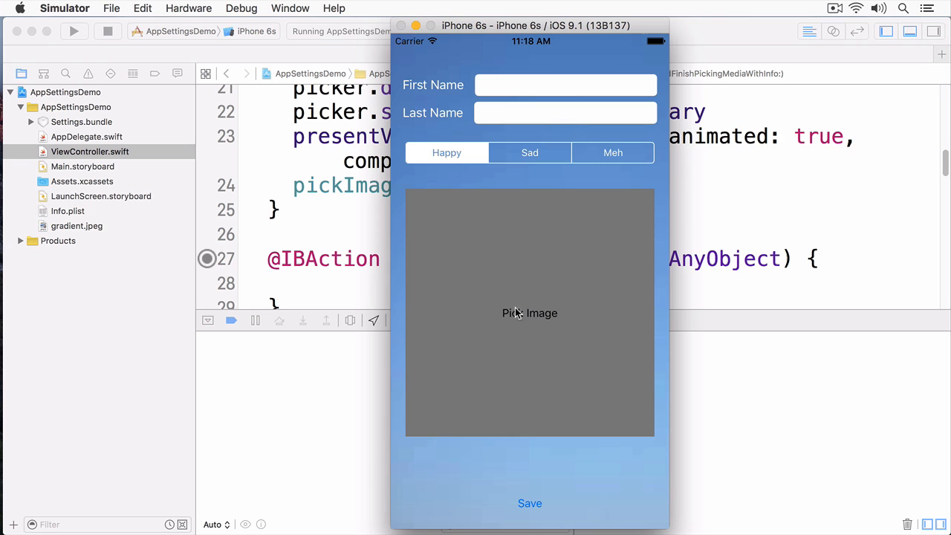
pyautogui.moveTo(531, 224)
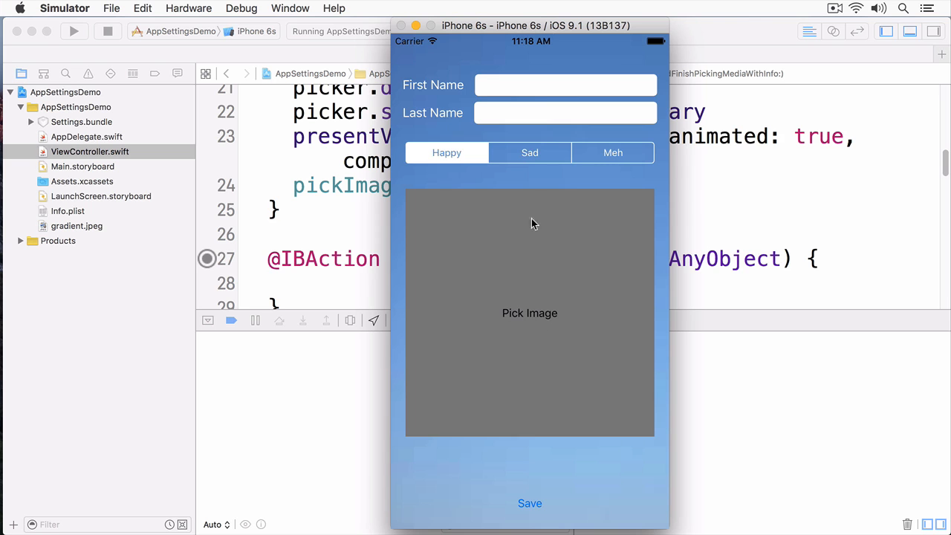
pyautogui.click(530, 313)
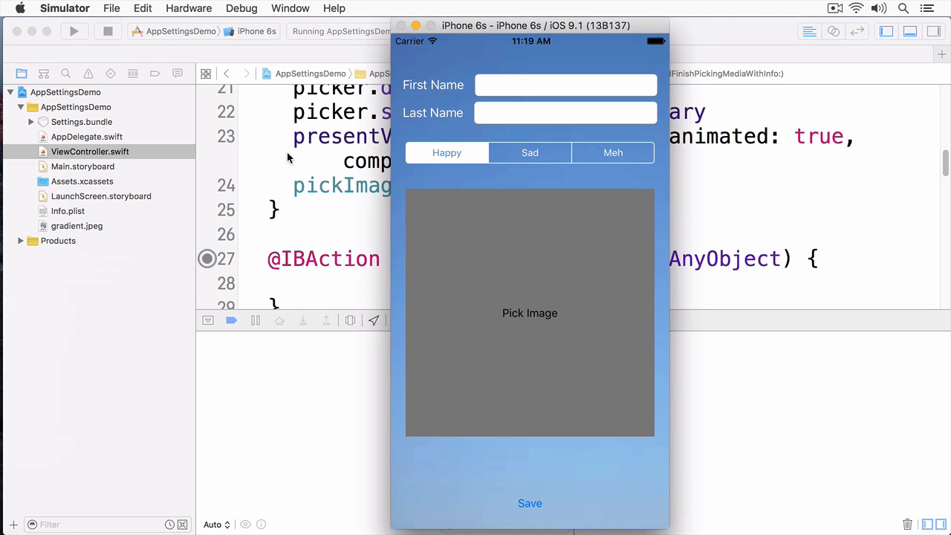
pyautogui.moveTo(519, 439)
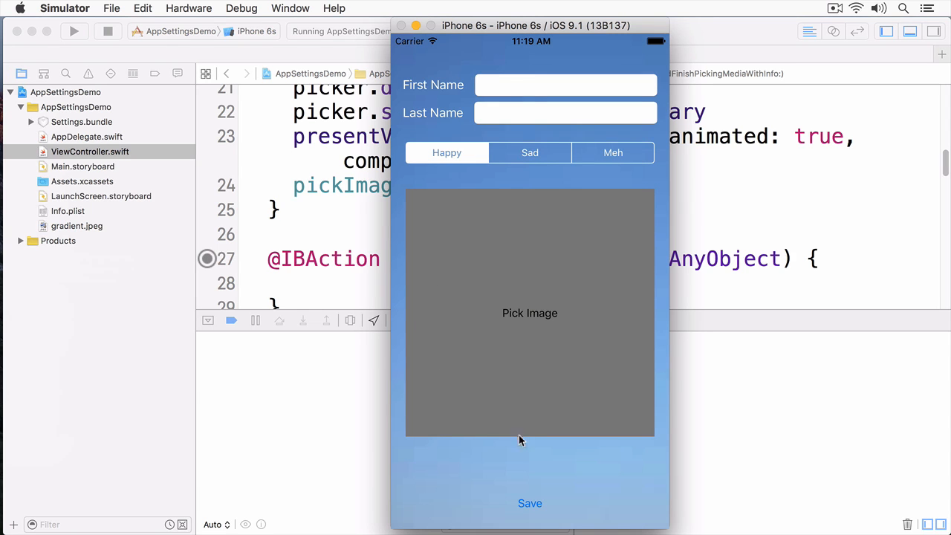
pyautogui.moveTo(445, 229)
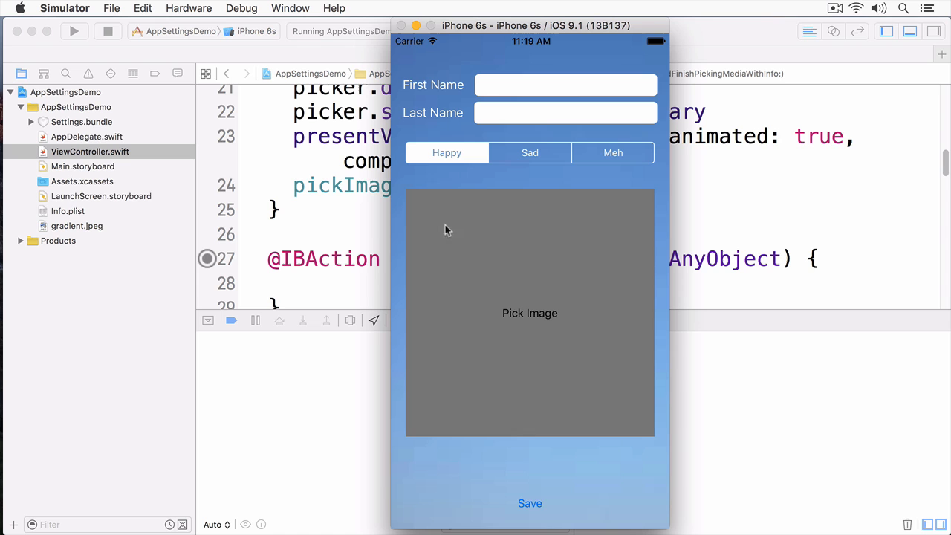
pyautogui.moveTo(167, 88)
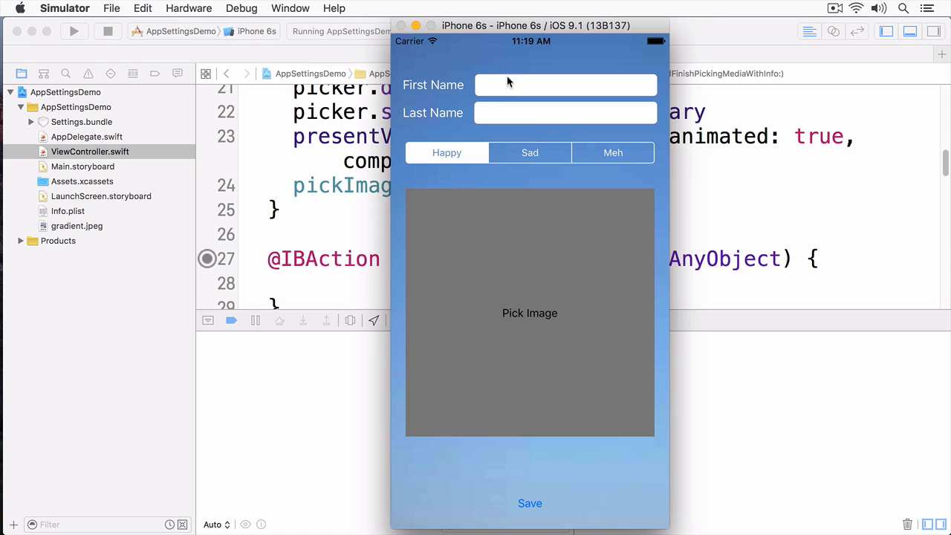
pyautogui.moveTo(132, 61)
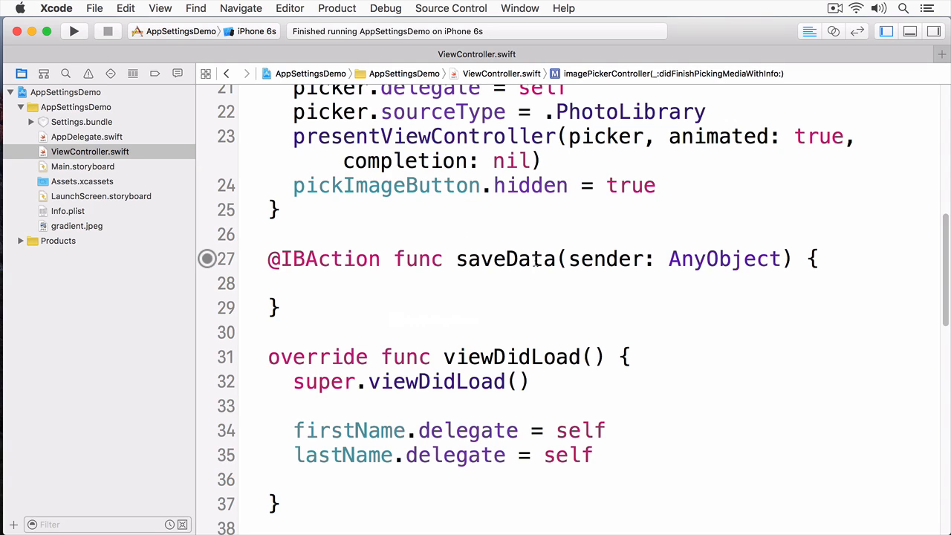
# In saveData, get standard NSUserDefaults and store firstName.text under keys FirstName and LastName.
pyautogui.click(524, 258)
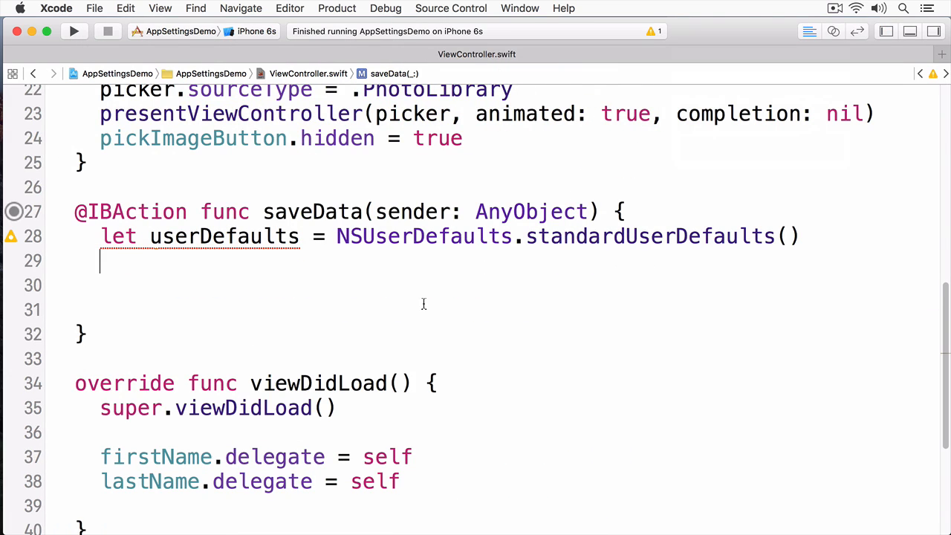
pyautogui.write('userDefaults.set')
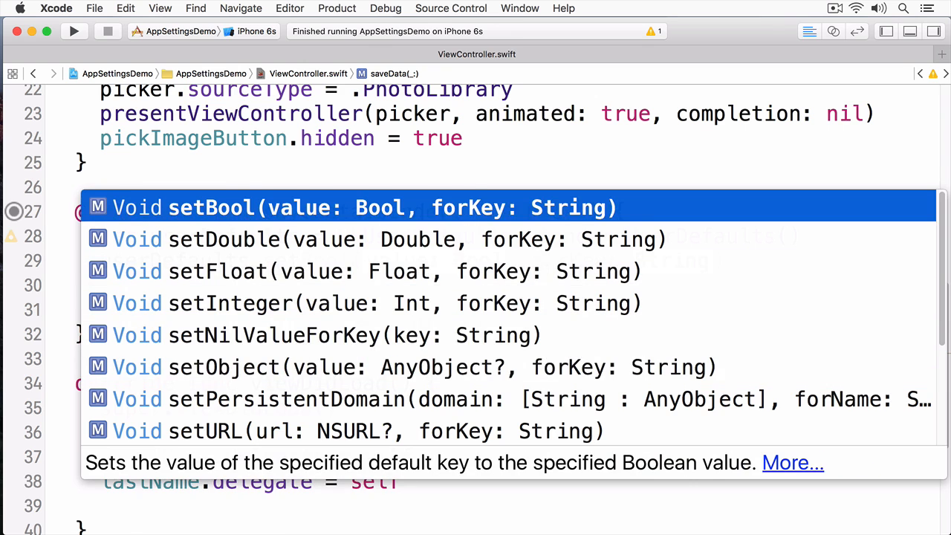
pyautogui.press('down')
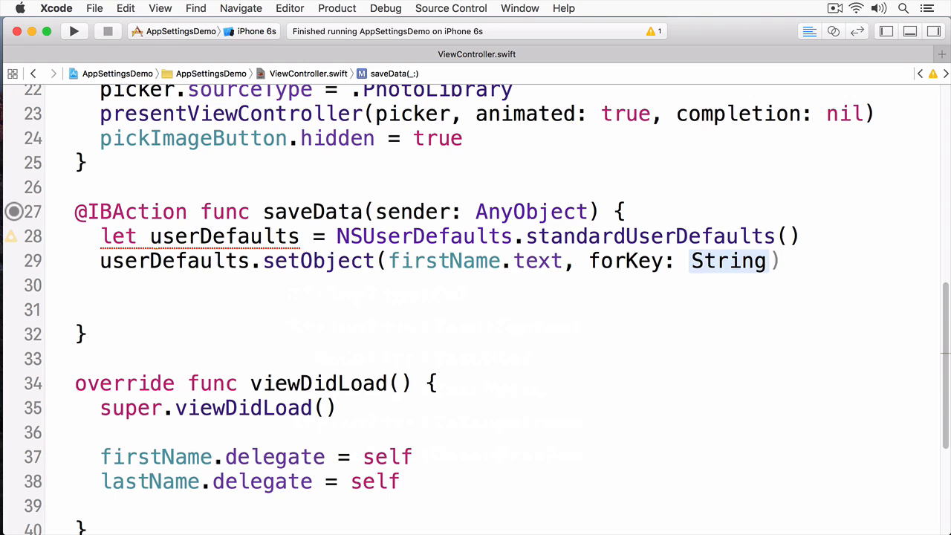
pyautogui.write('"f"')
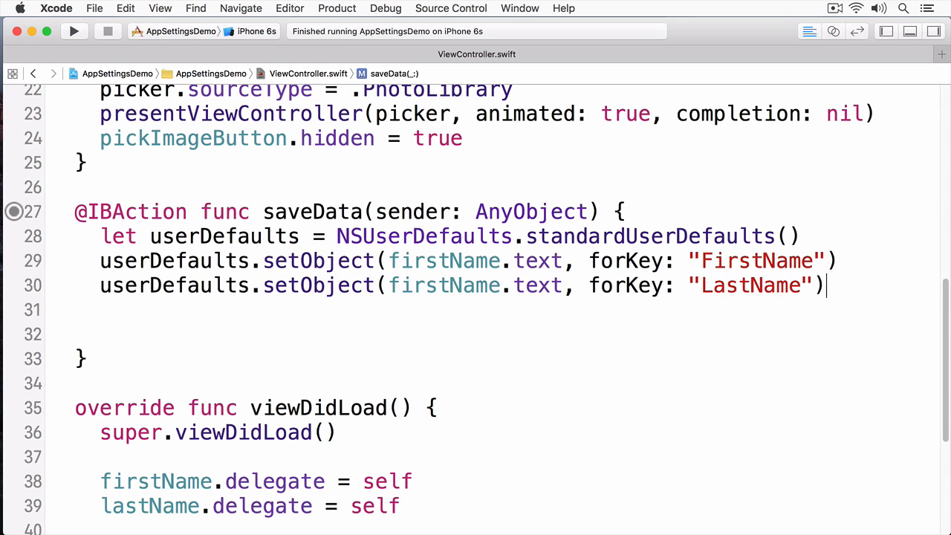
pyautogui.write('u')
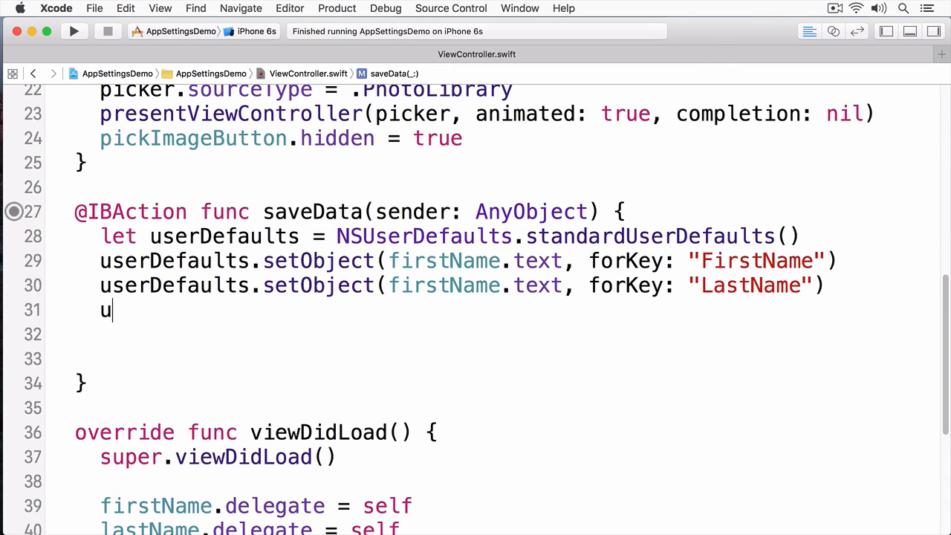
# Store the mood control's selectedSegmentIndex under the key Mood with setInteger.
pyautogui.write('serDefaults')
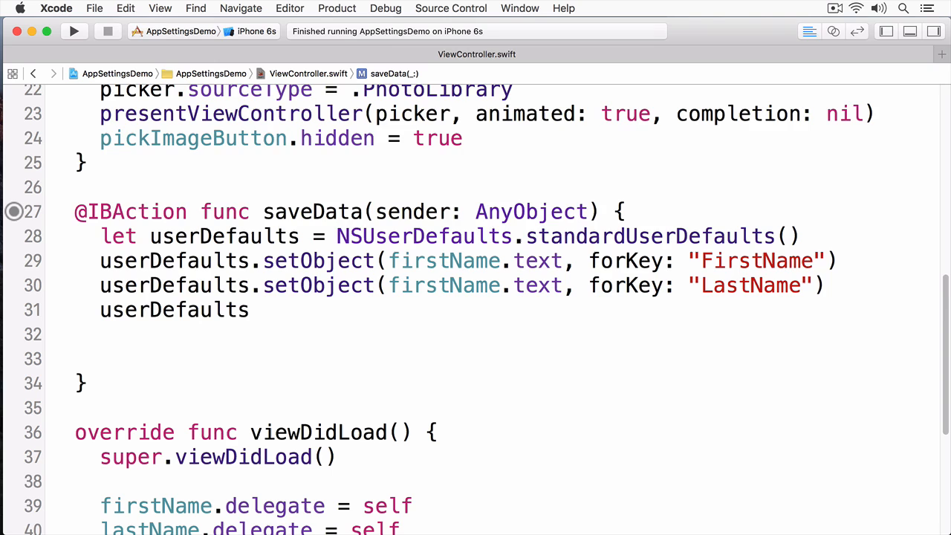
pyautogui.write('set')
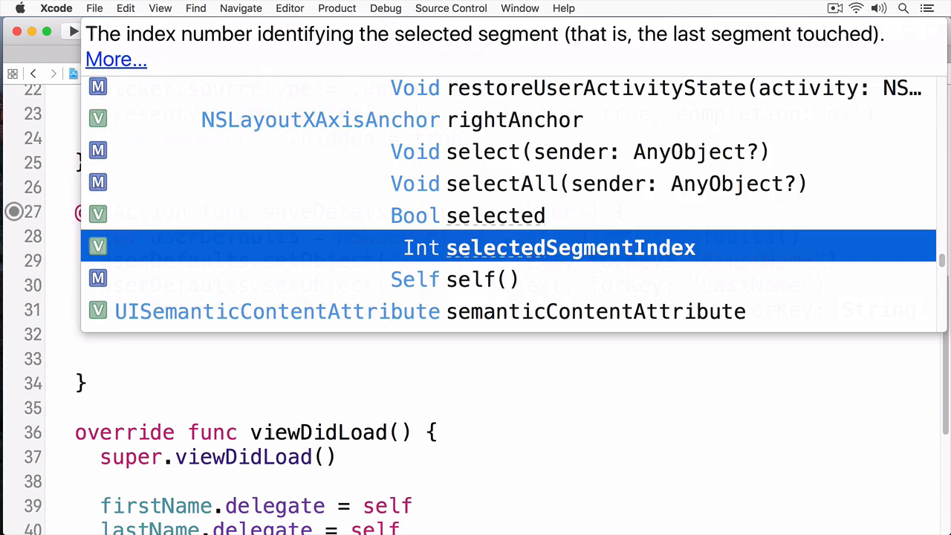
pyautogui.press('Return')
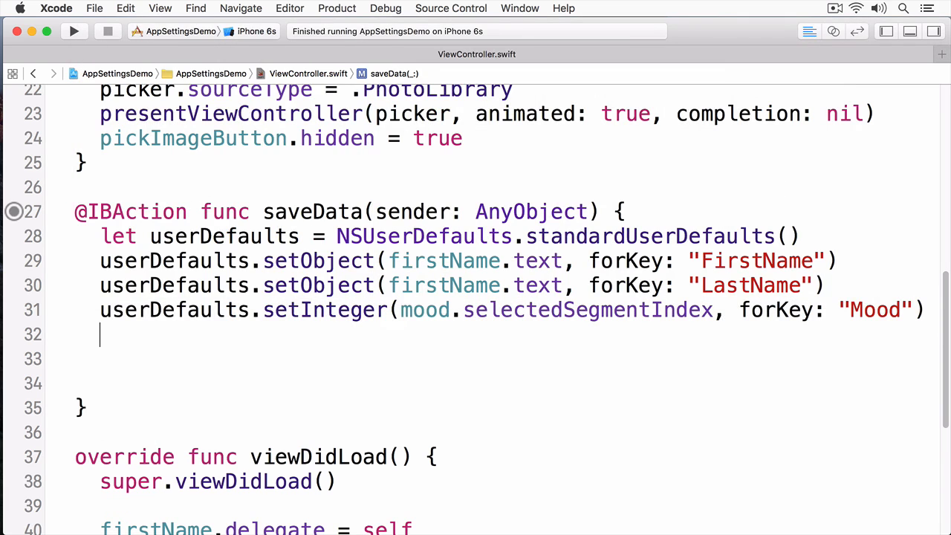
pyautogui.write('if let')
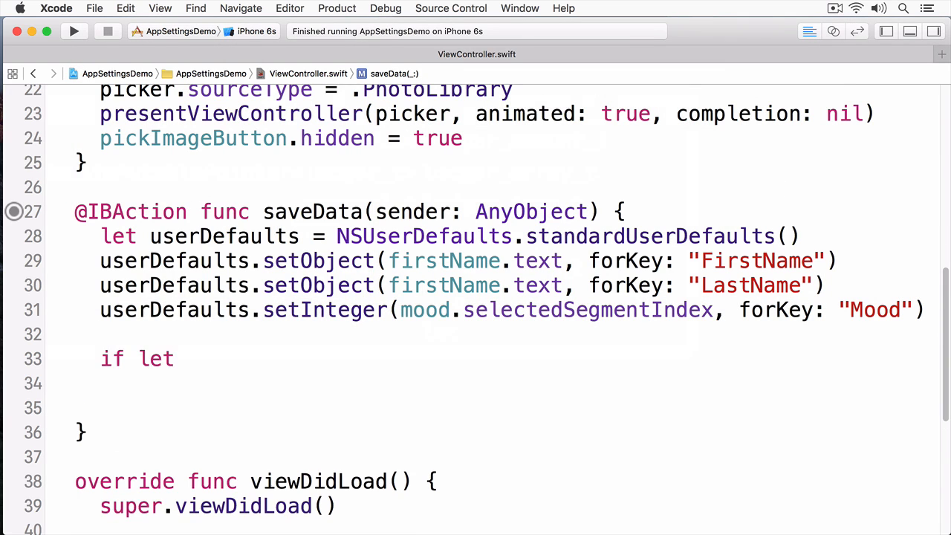
# Save the picked image as PNG data under Picture, hide the pick button, and synchronize.
pyautogui.write('picked')
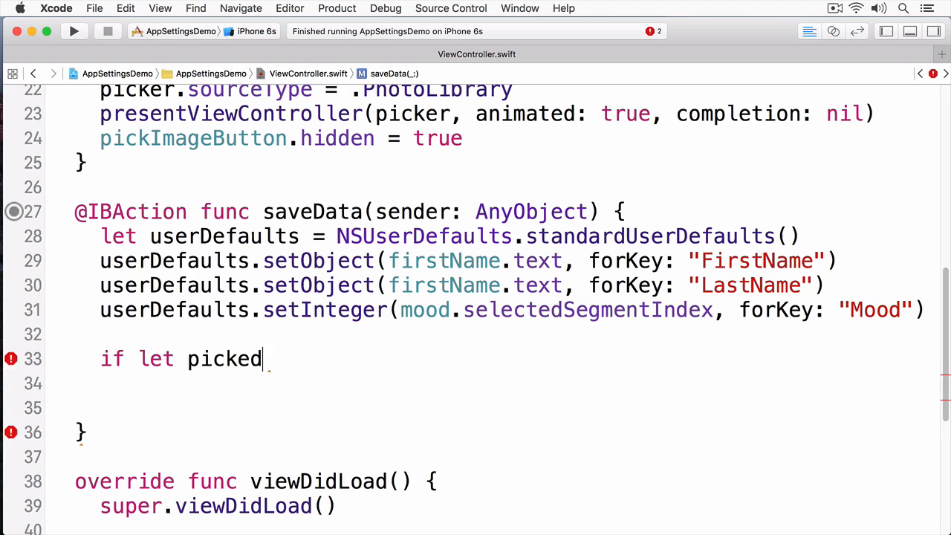
pyautogui.write('Image = imageView.image {')
pyautogui.click(505, 384)
pyautogui.write('l')
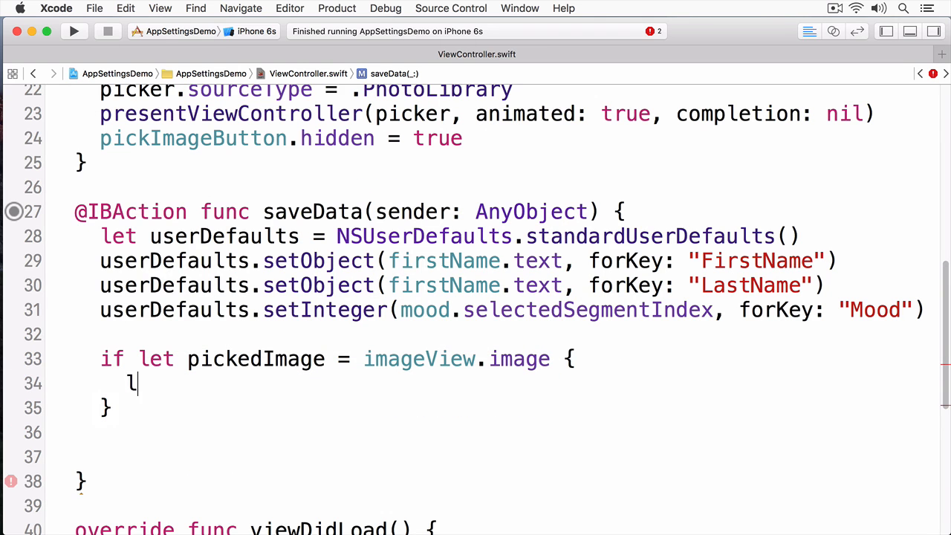
pyautogui.write('et imageDa')
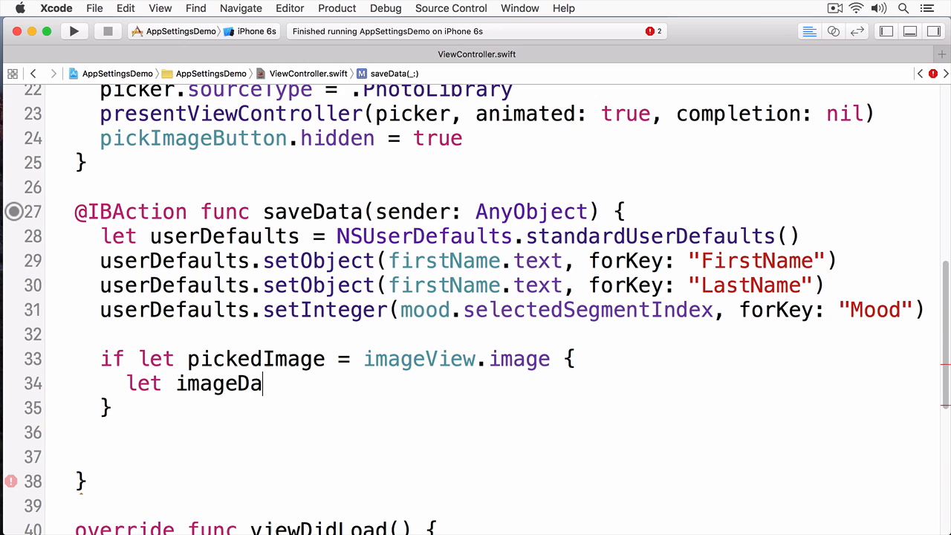
pyautogui.write('ta =')
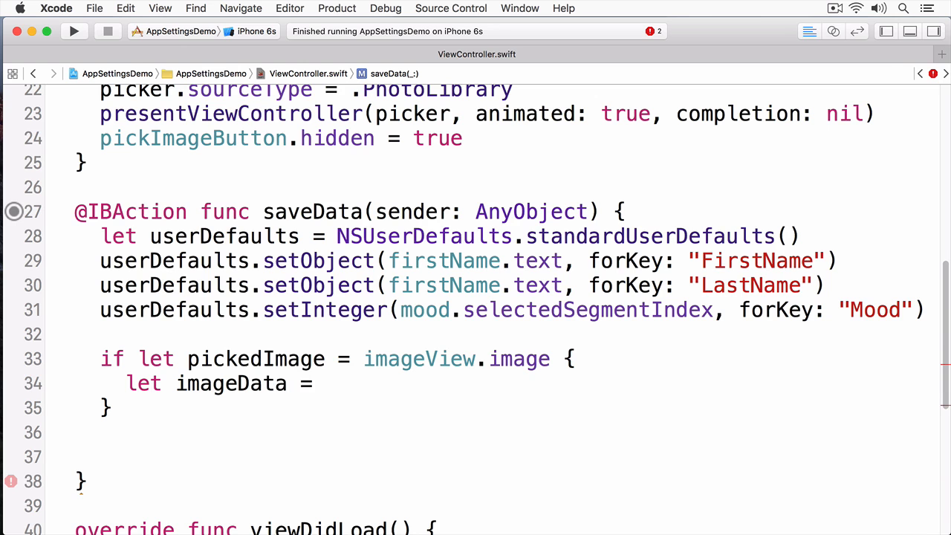
pyautogui.write('UIImagePNGRepresentation(image: UIImage')
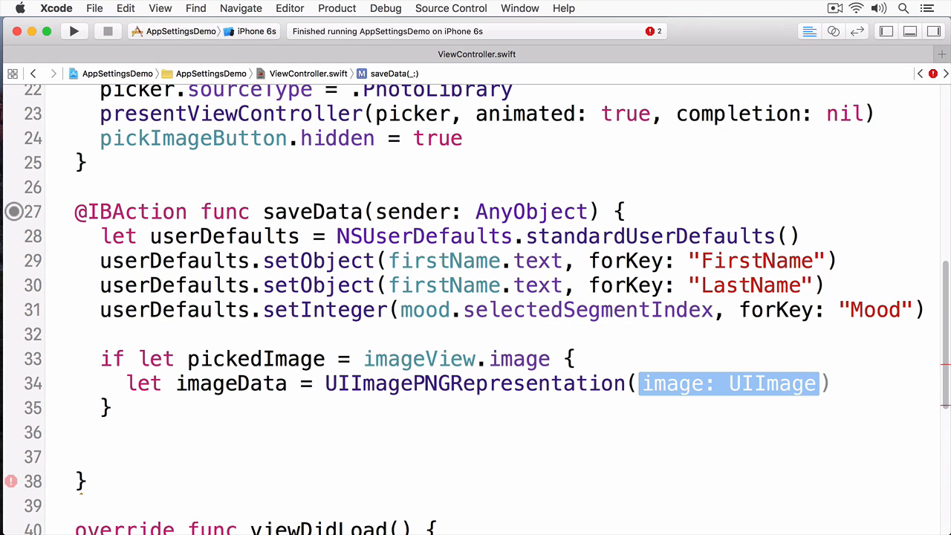
pyautogui.write('pickedImage')
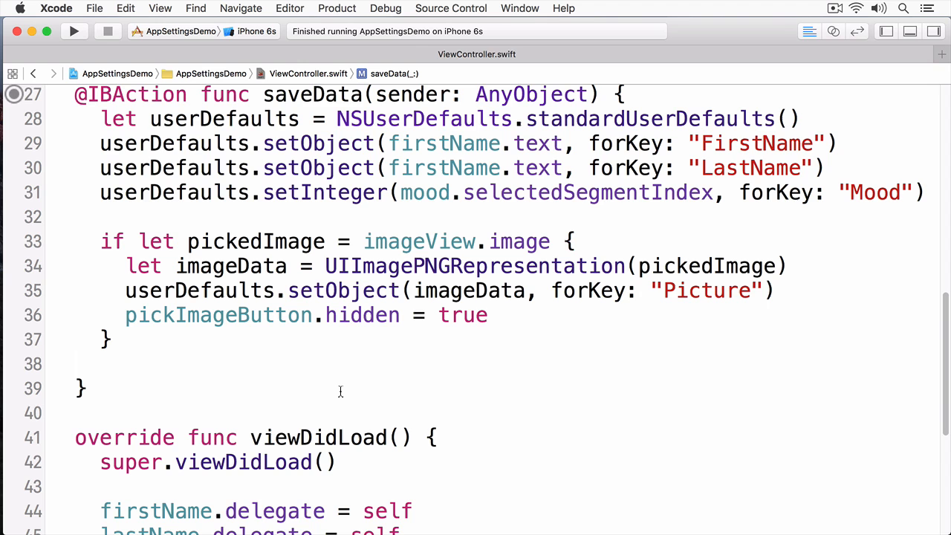
pyautogui.write('userDefaults.')
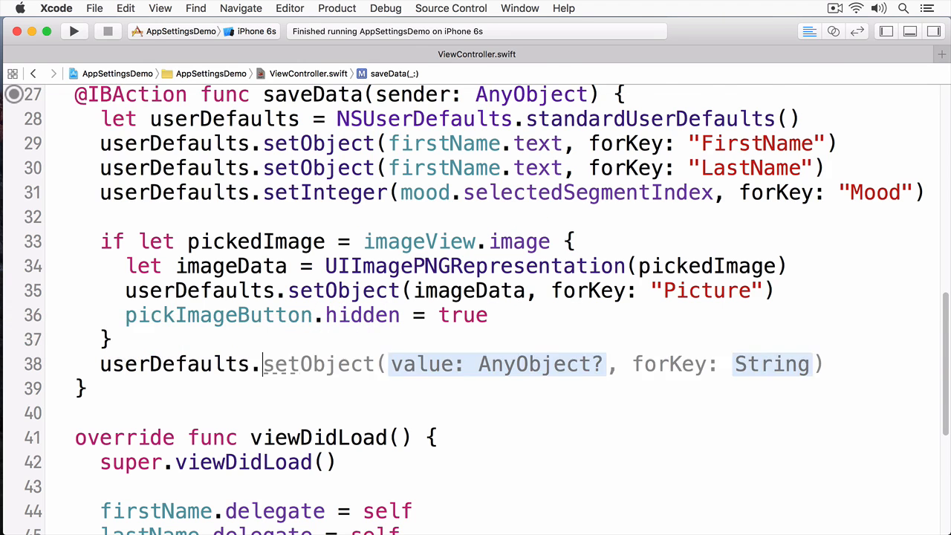
pyautogui.write('synchronize()')
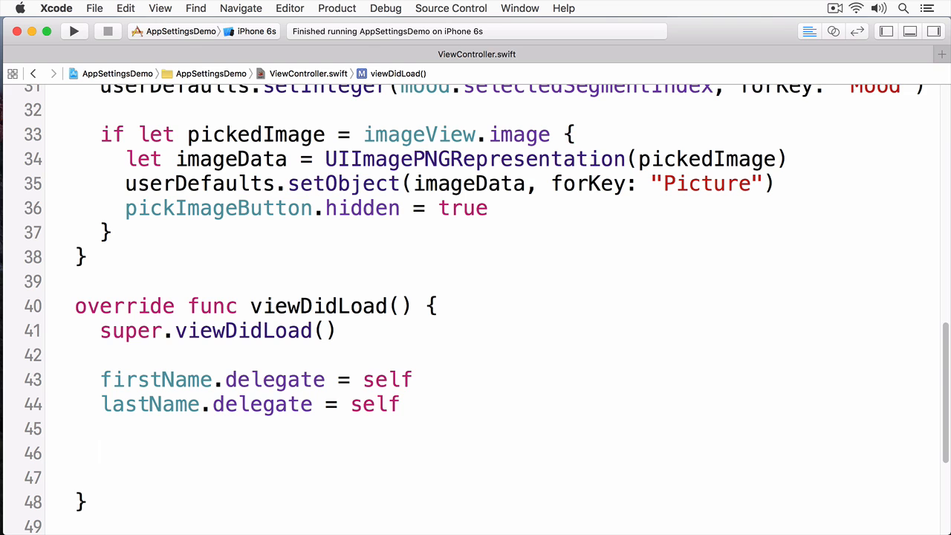
# In viewDidLoad, get standard user defaults and restore firstName.text from FirstName.
pyautogui.write('let user')
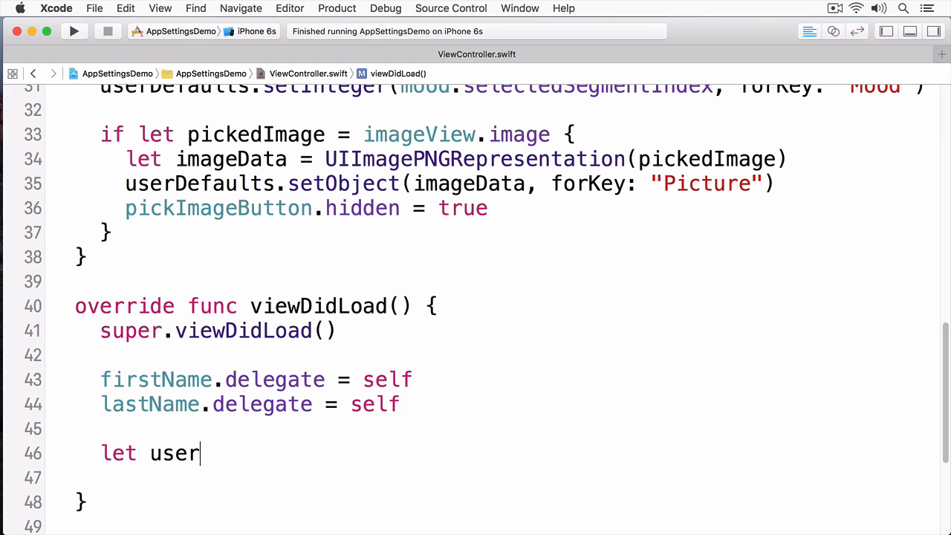
pyautogui.write('Defaults = NS')
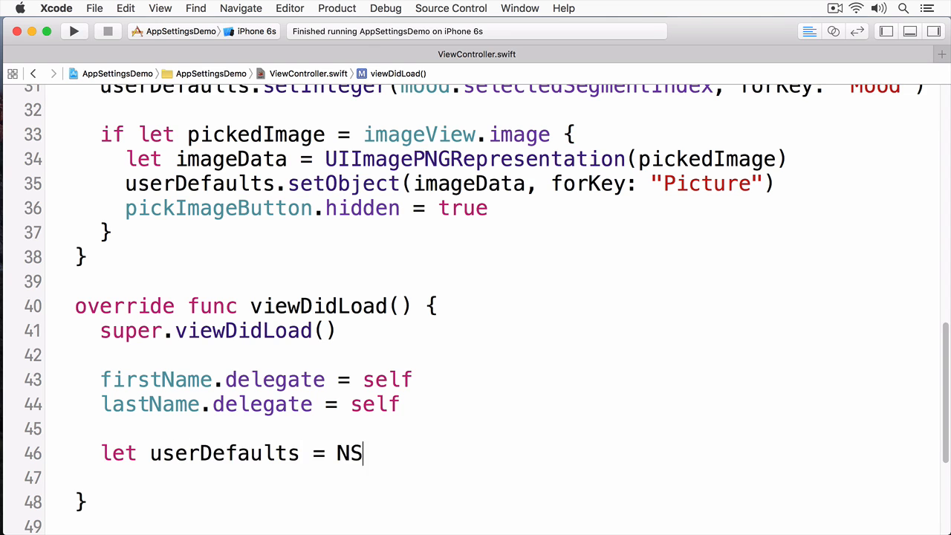
pyautogui.write('UserDefaults.standardUserDefaults()')
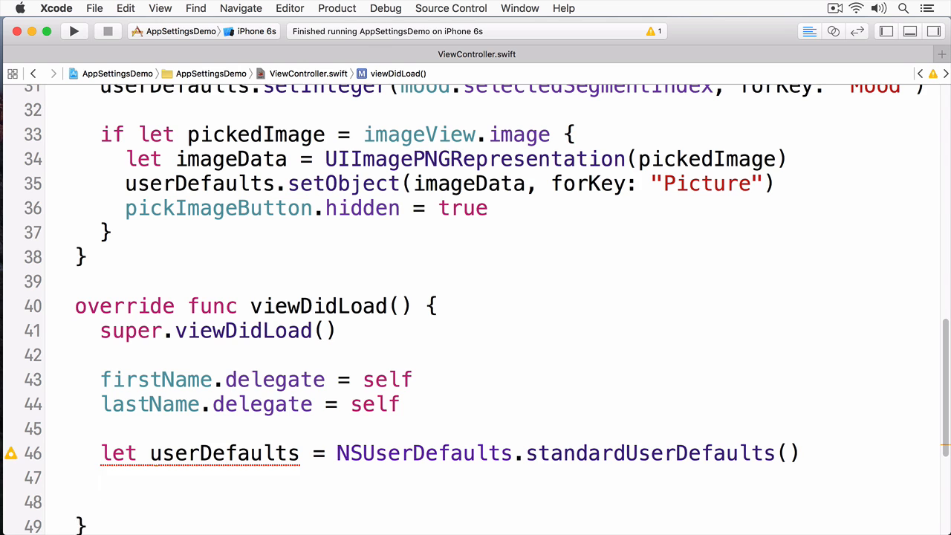
pyautogui.write('firstName.text=')
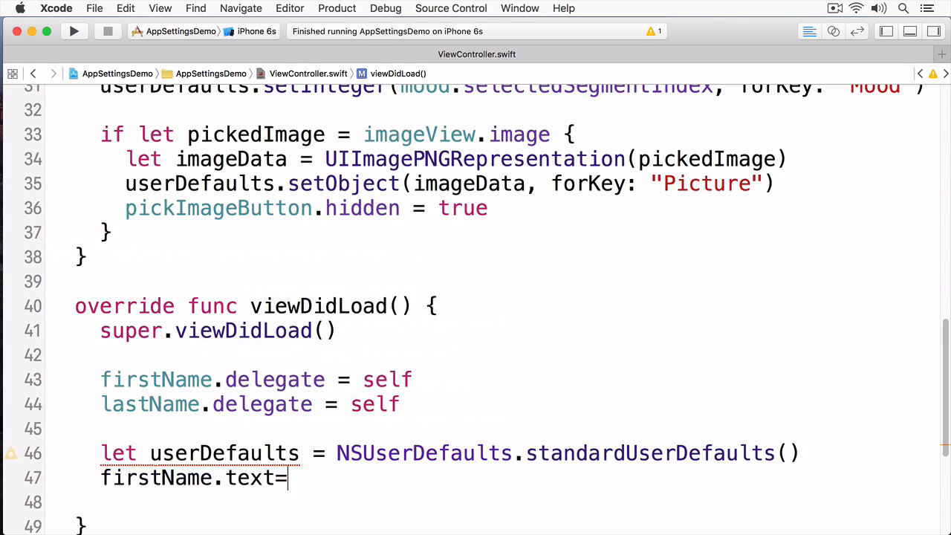
pyautogui.write('userDefaults.ob')
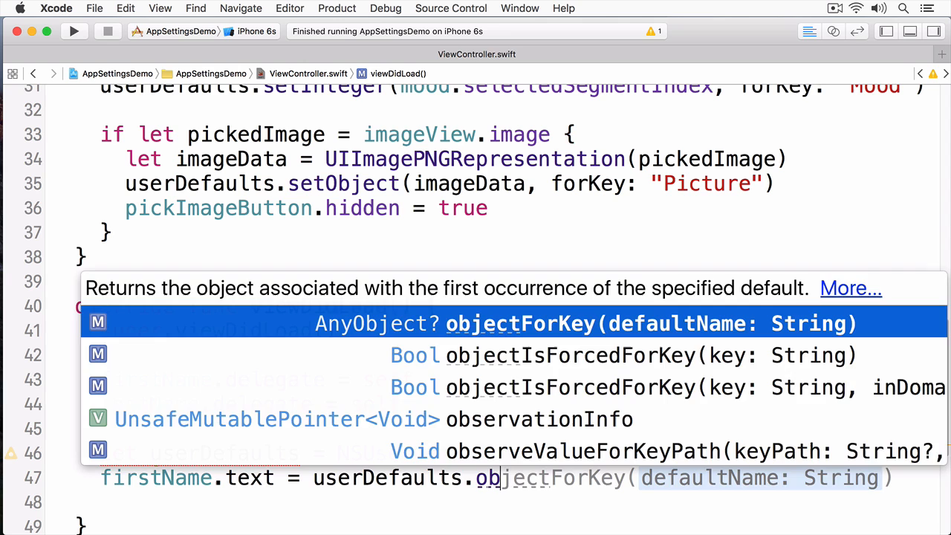
pyautogui.write('")')
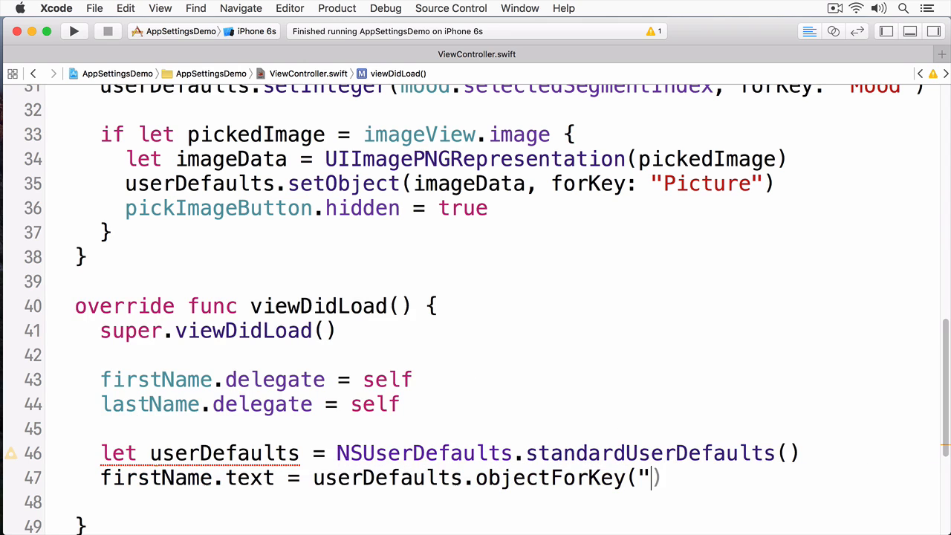
pyautogui.write('FirstName") as String')
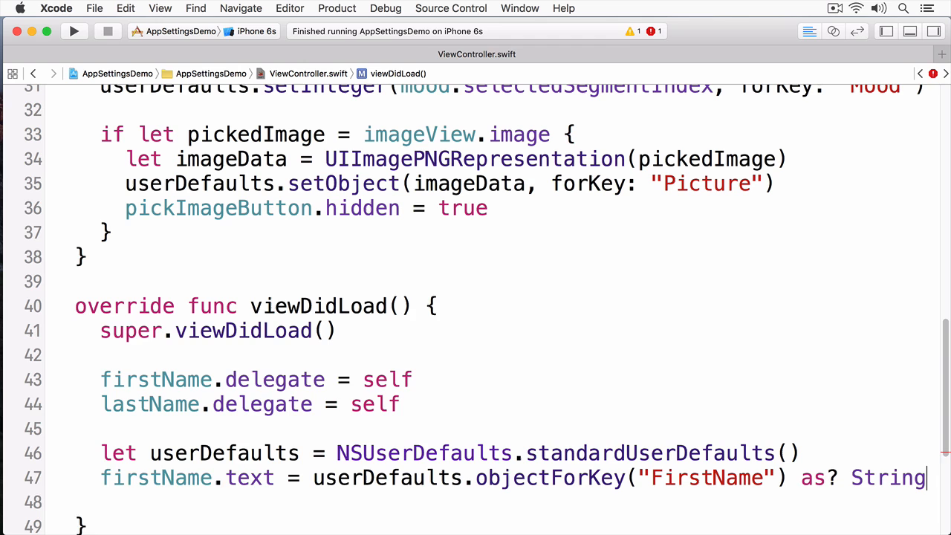
# Restore lastName.text from LastName and mood.selectedSegmentIndex from the Mood integer.
pyautogui.write('lastName.text = userDefaults.objectForKey("LastName") as? String')
pyautogui.write('mood.select')
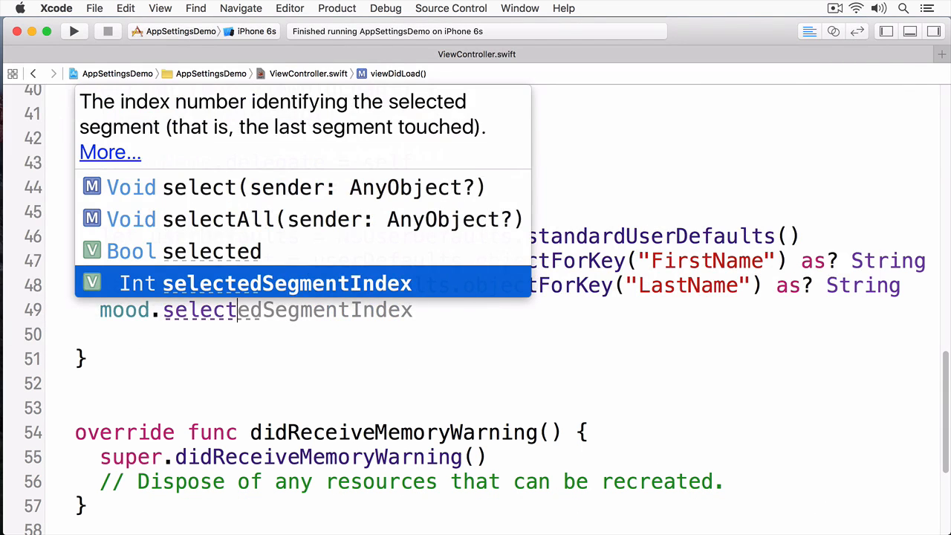
pyautogui.press('Escape')
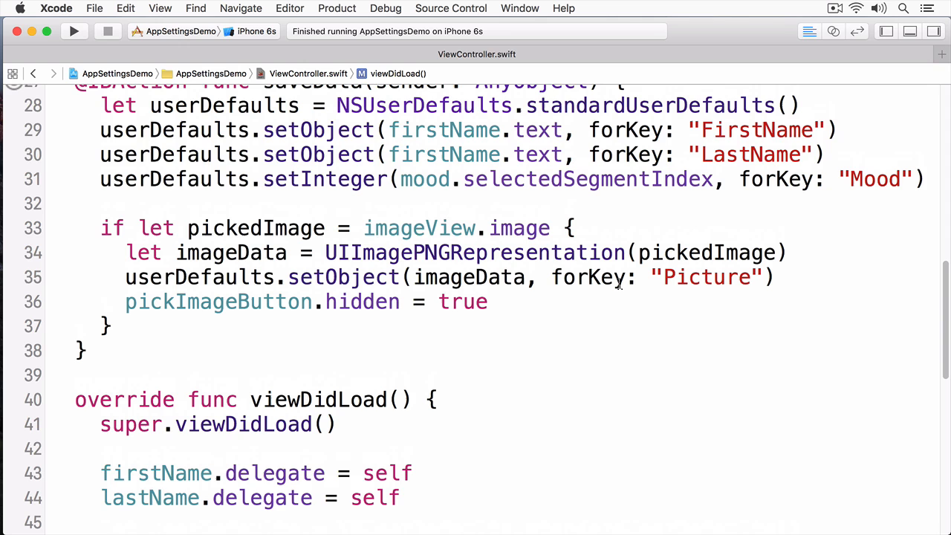
pyautogui.scroll(-3)
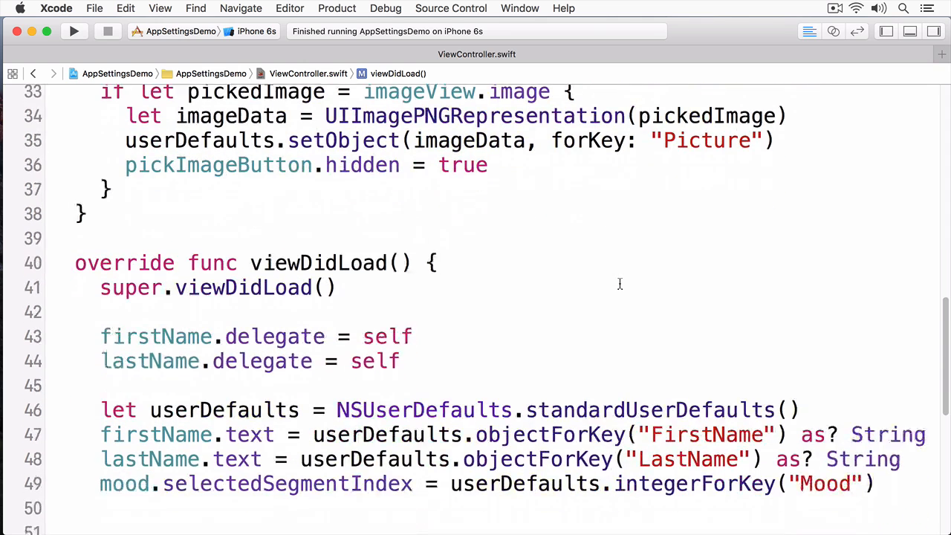
pyautogui.scroll(-3)
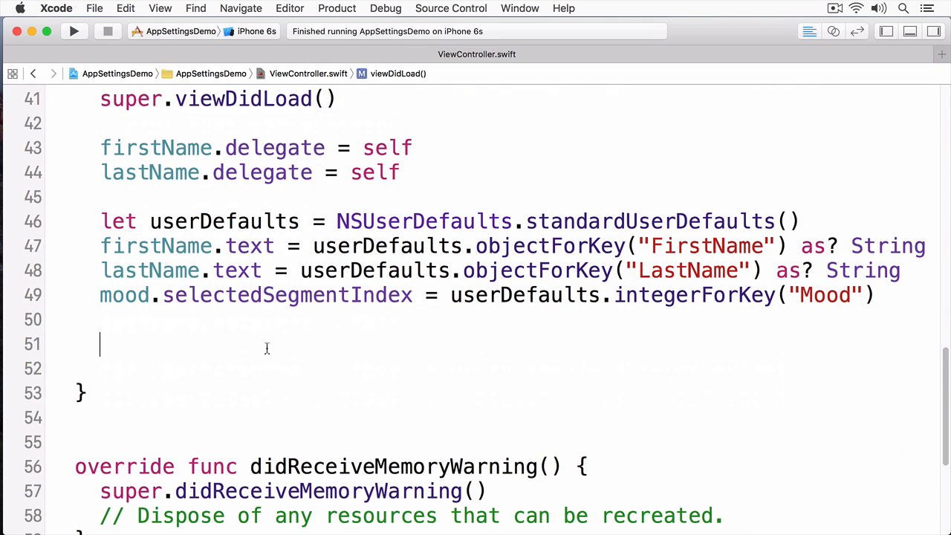
# Load Picture as NSData, build a UIImage from it, and assign it to imageView.image.
pyautogui.write('let imageData =')
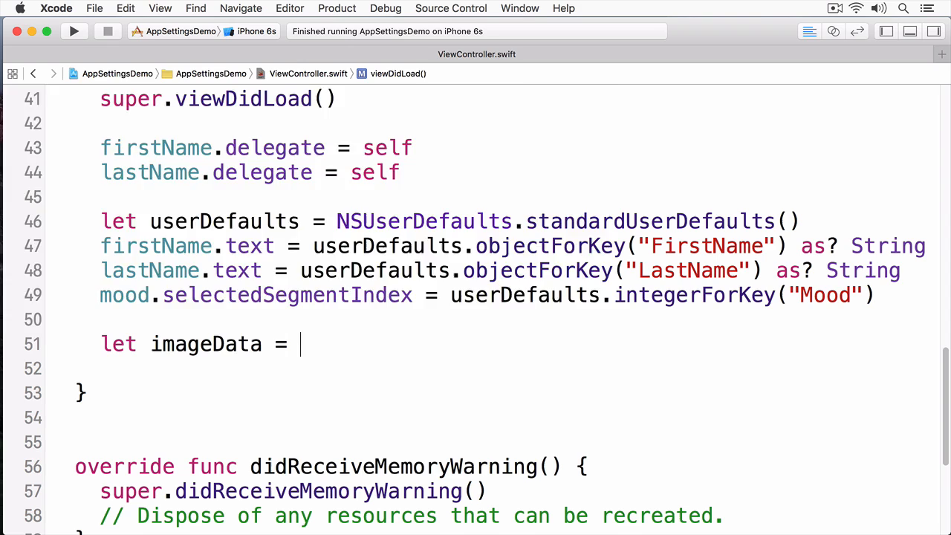
pyautogui.write('userDefaults.objectForKey(defaultName: String')
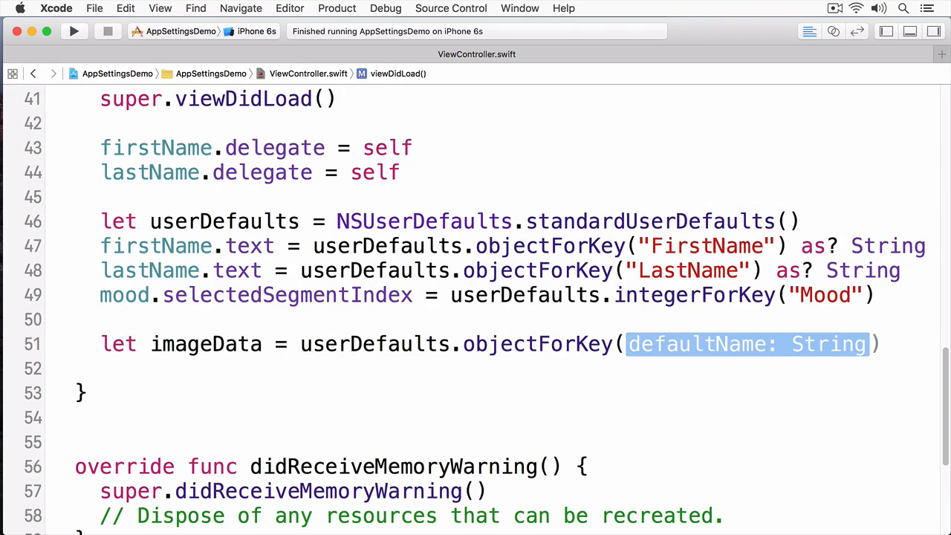
pyautogui.write('"Picture"')
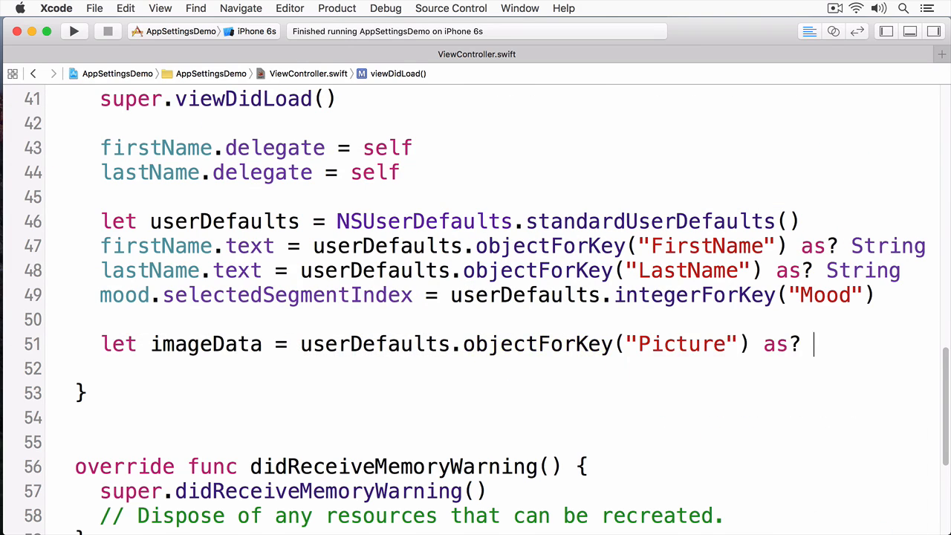
pyautogui.write('NSData')
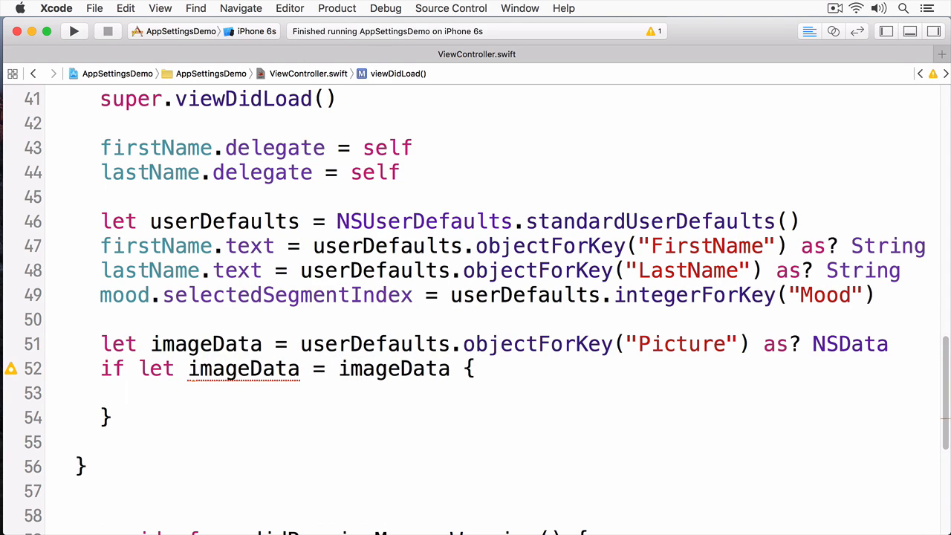
pyautogui.write('let picture')
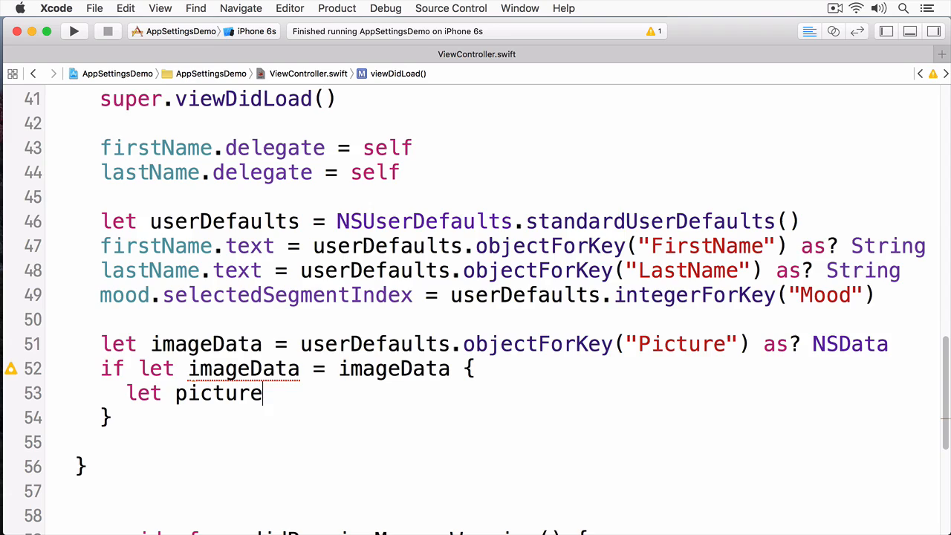
pyautogui.write('= UIImage(data: image')
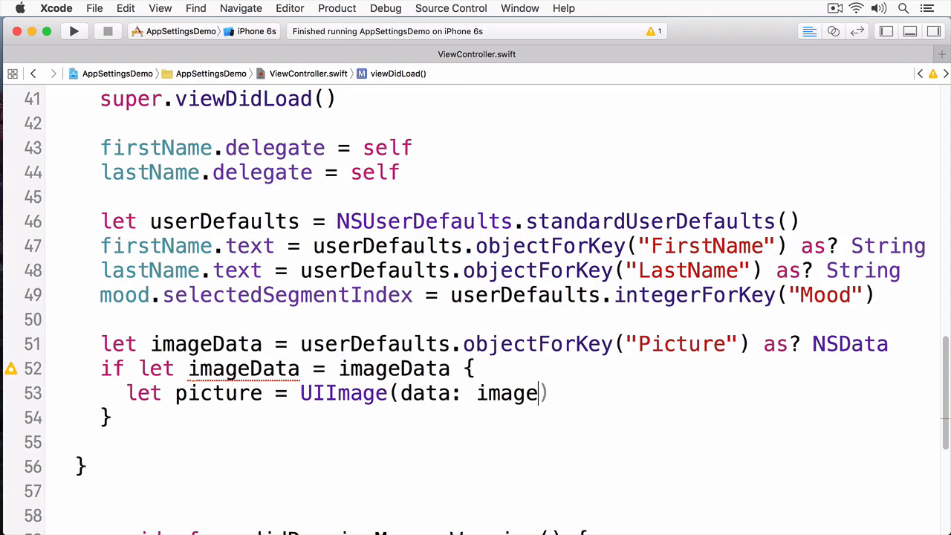
pyautogui.write('Data)')
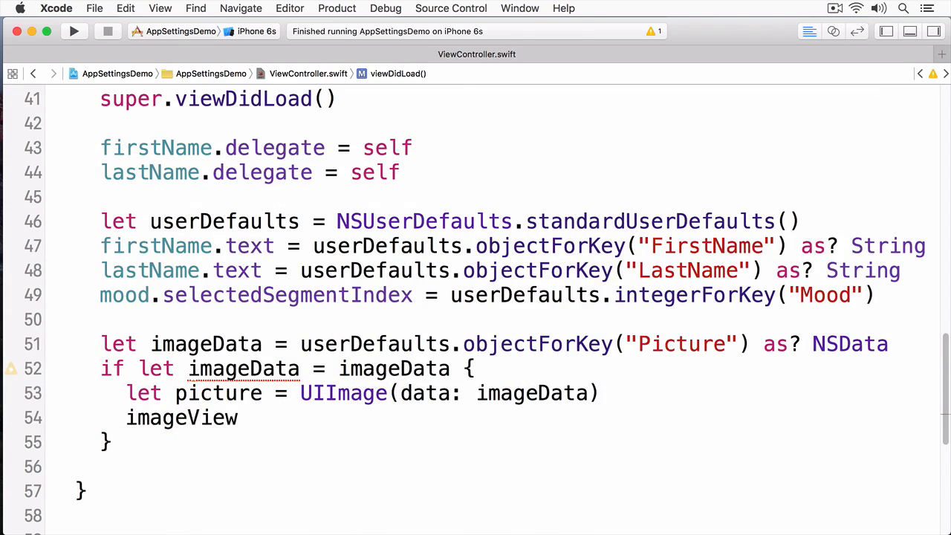
pyautogui.write('.image = picture')
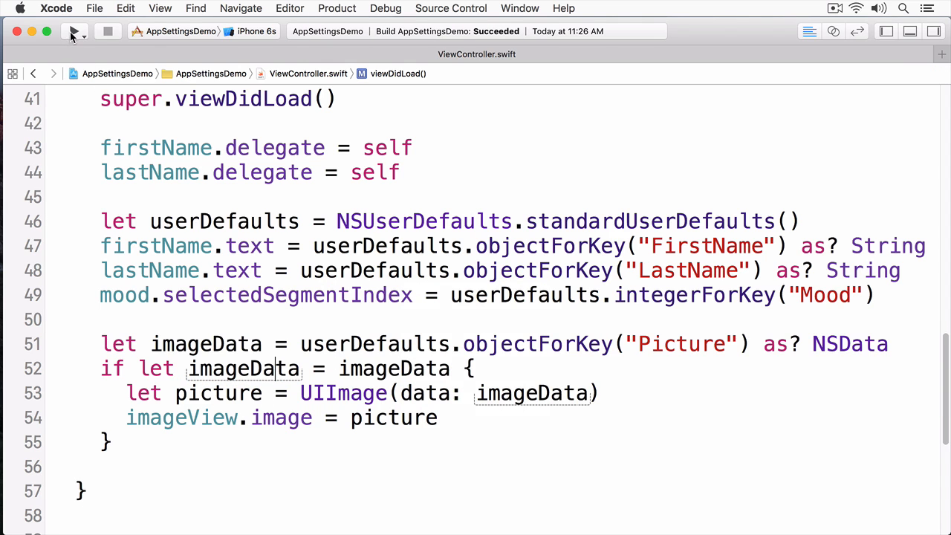
# Enter last name Moakley, choose Meh, allow photo access and pick an image, then stop.
pyautogui.click(74, 31)
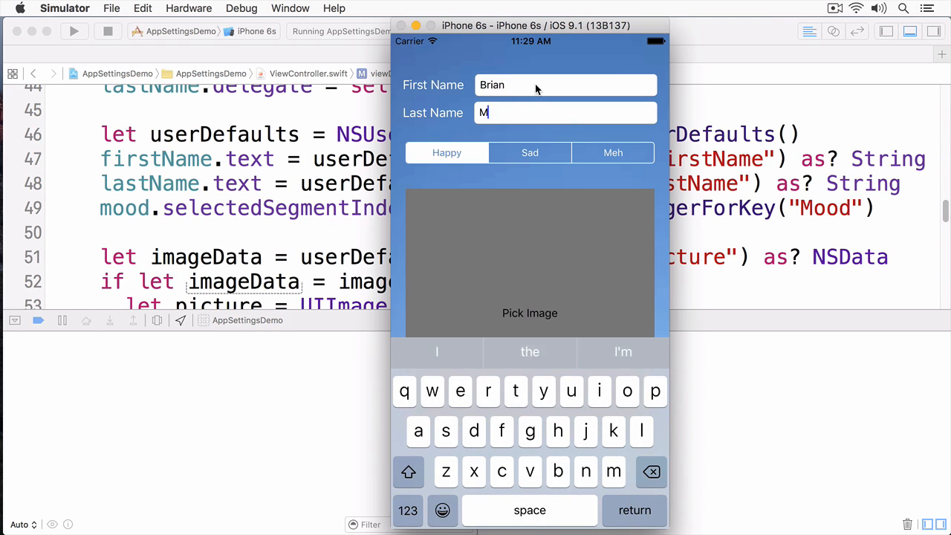
pyautogui.write('oakley')
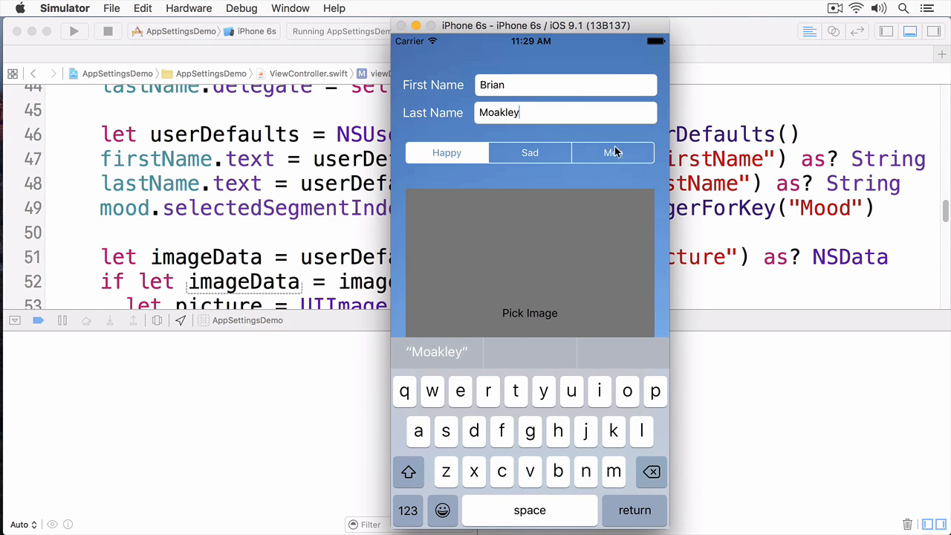
pyautogui.click(613, 153)
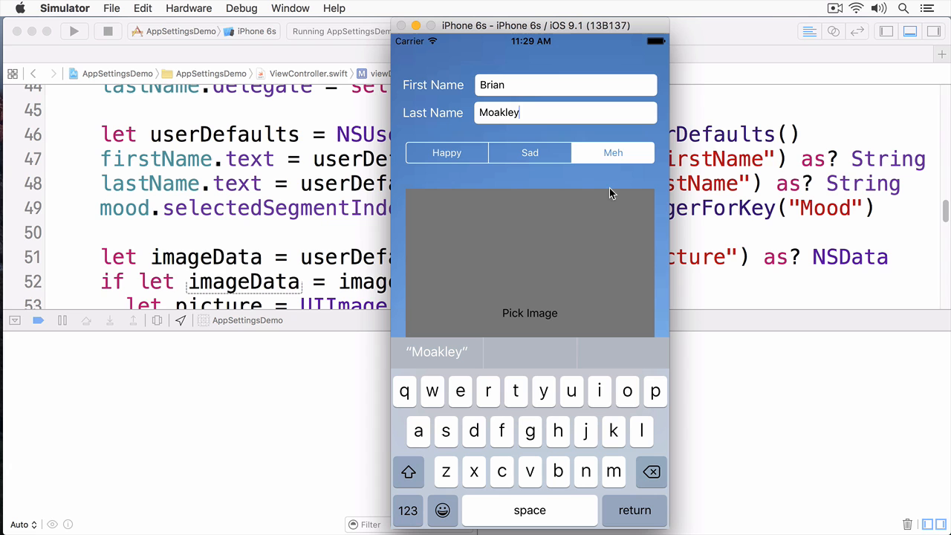
pyautogui.click(530, 312)
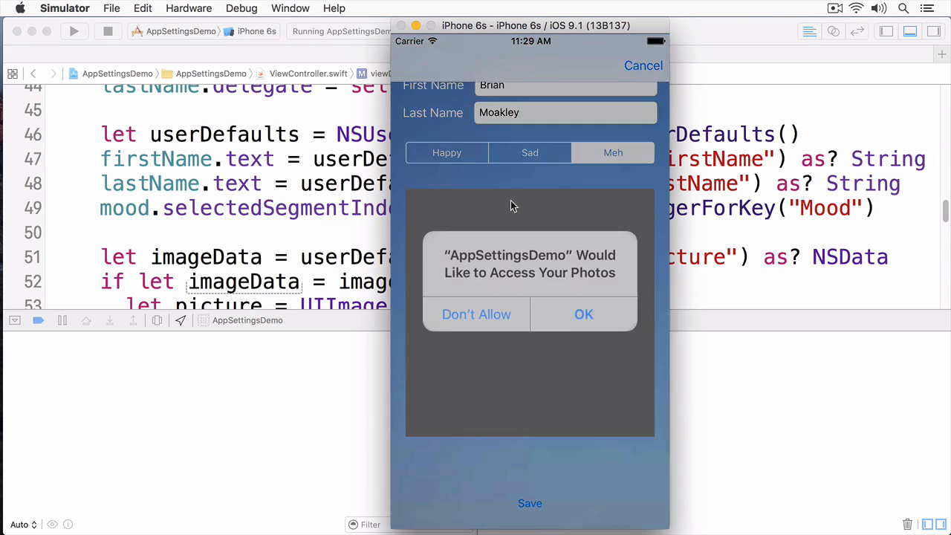
pyautogui.click(583, 313)
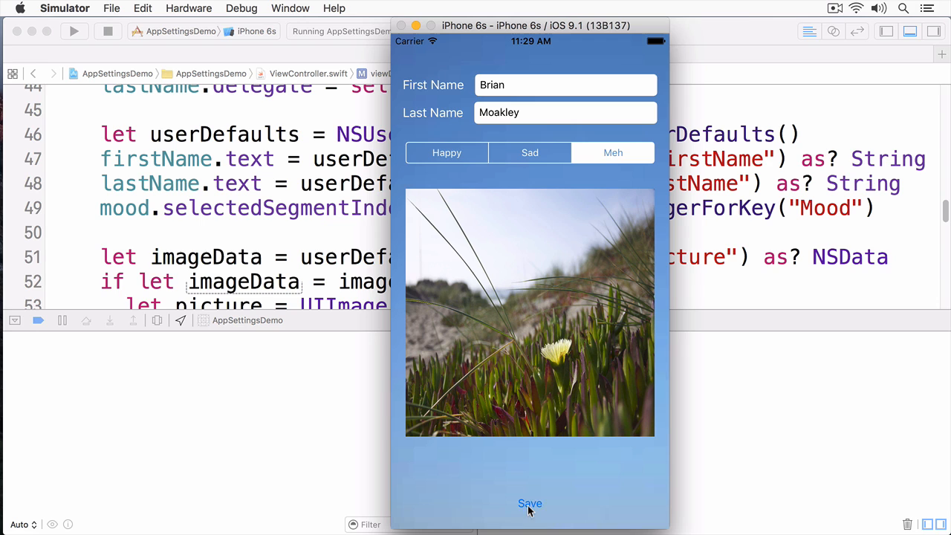
pyautogui.moveTo(449, 267)
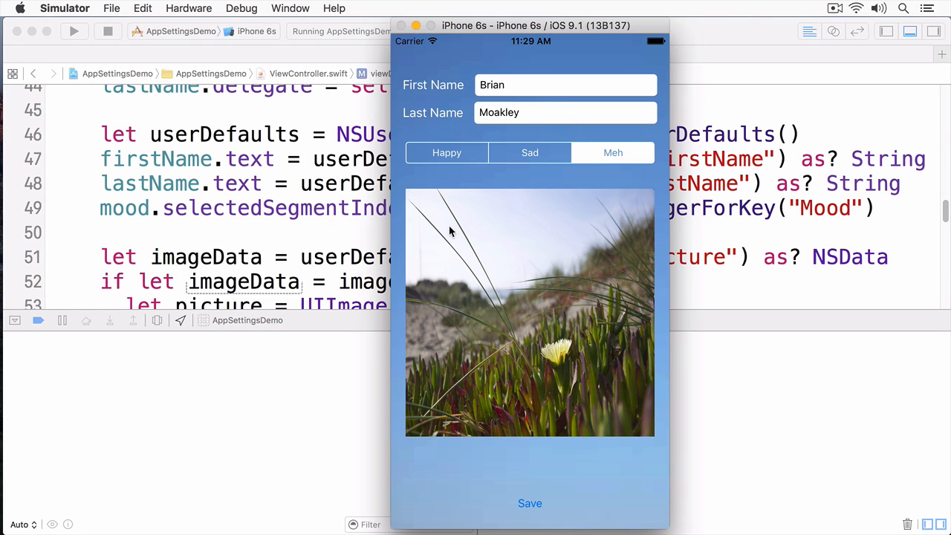
pyautogui.click(107, 31)
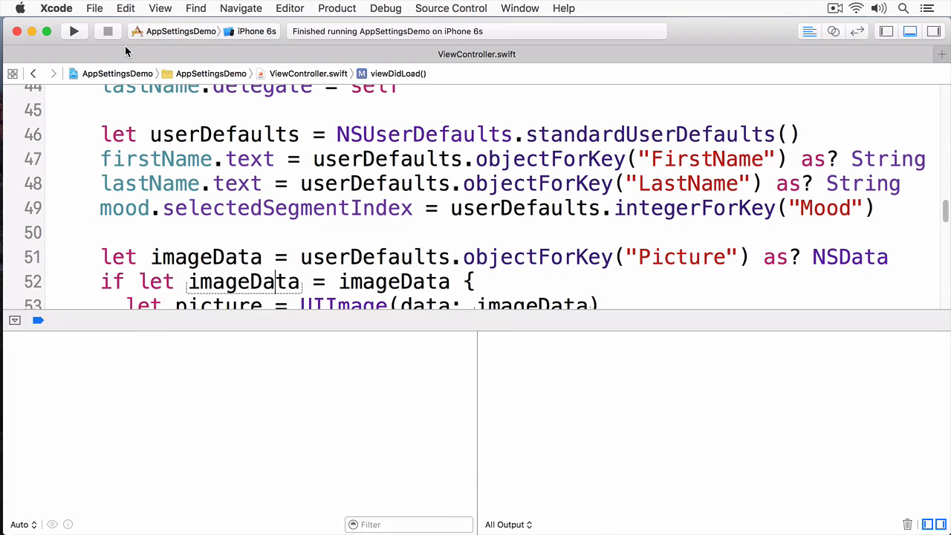
# Relaunch the app to check the restored Meh mood, photo and name fields.
pyautogui.click(73, 31)
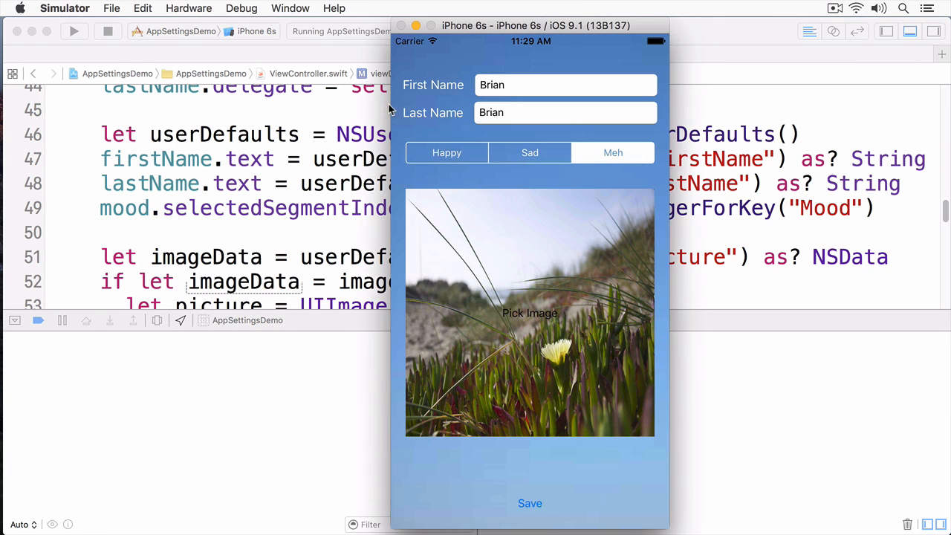
pyautogui.moveTo(518, 277)
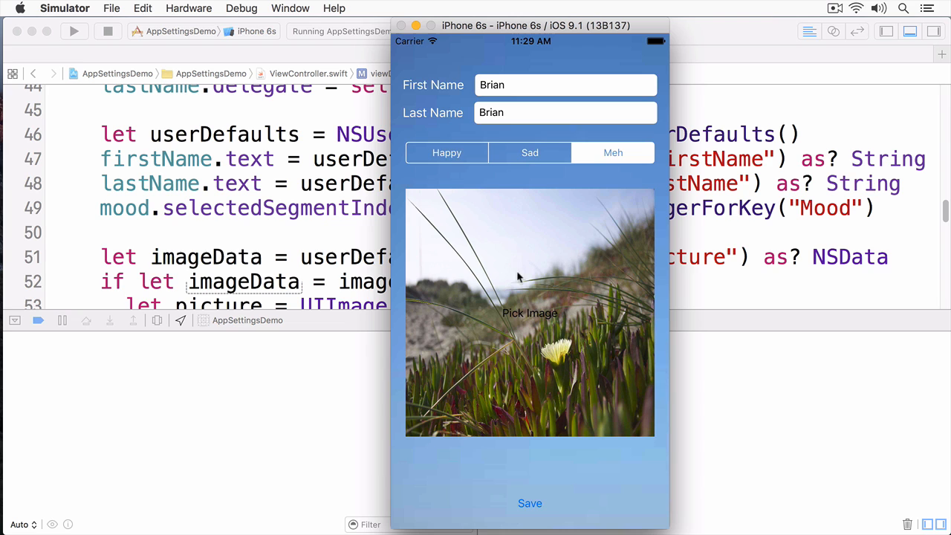
pyautogui.moveTo(476, 85)
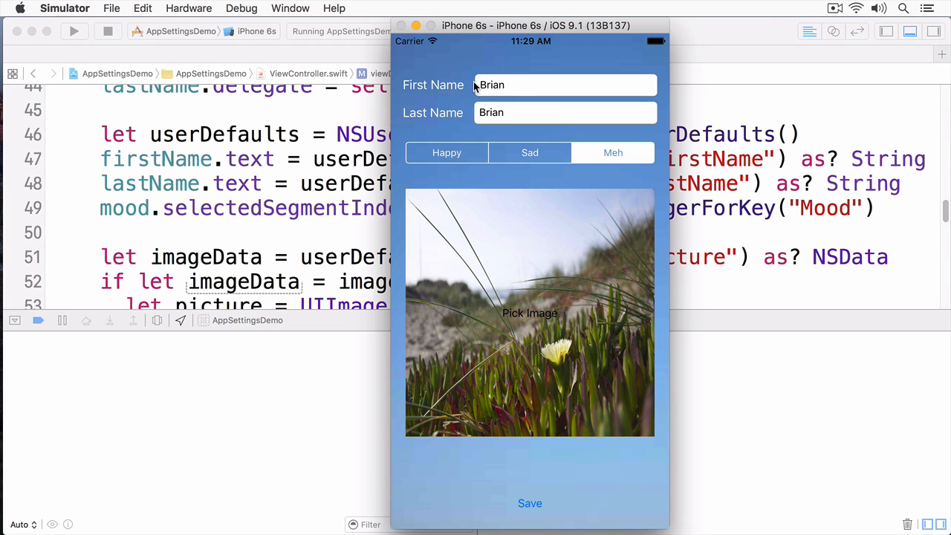
pyautogui.moveTo(308, 211)
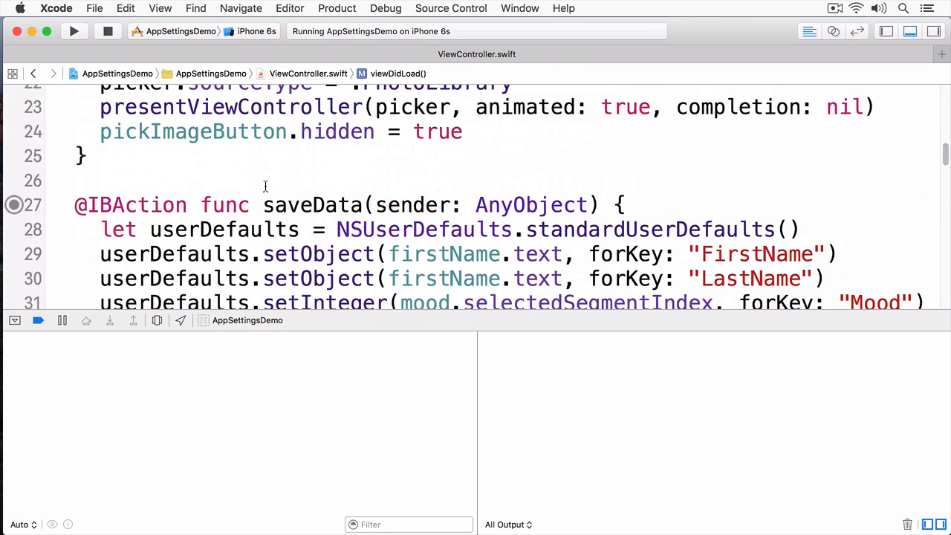
# Replace firstName with lastName on the LastName setObject line, then stop and rerun.
pyautogui.scroll(-3)
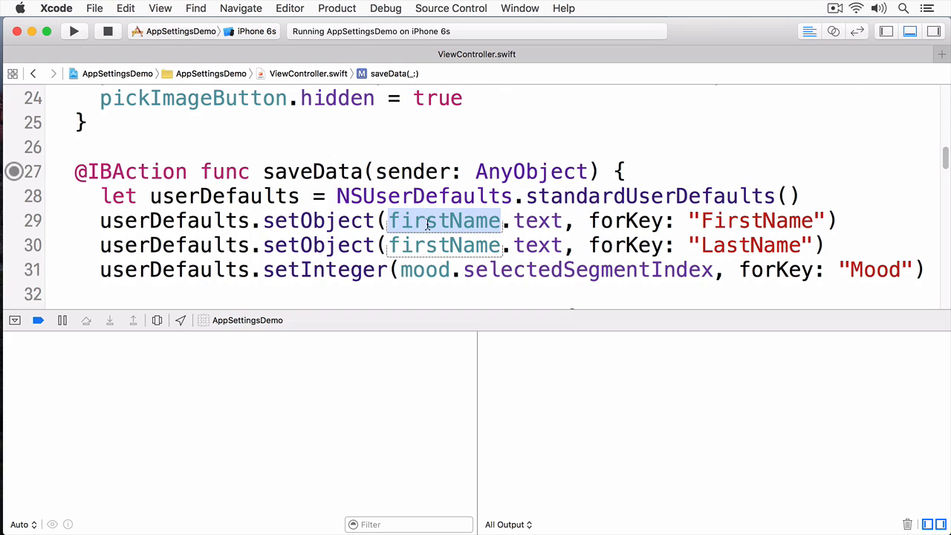
pyautogui.click(444, 219)
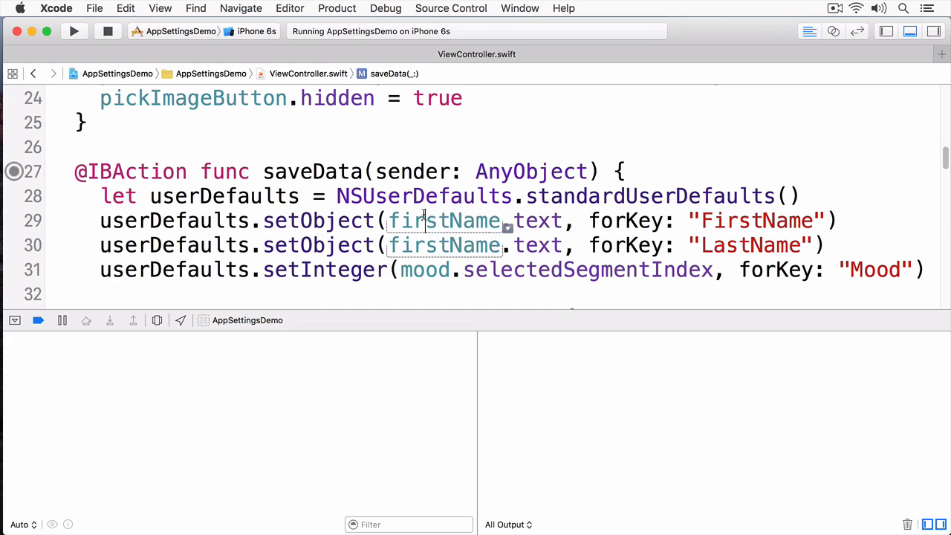
pyautogui.doubleClick(443, 245)
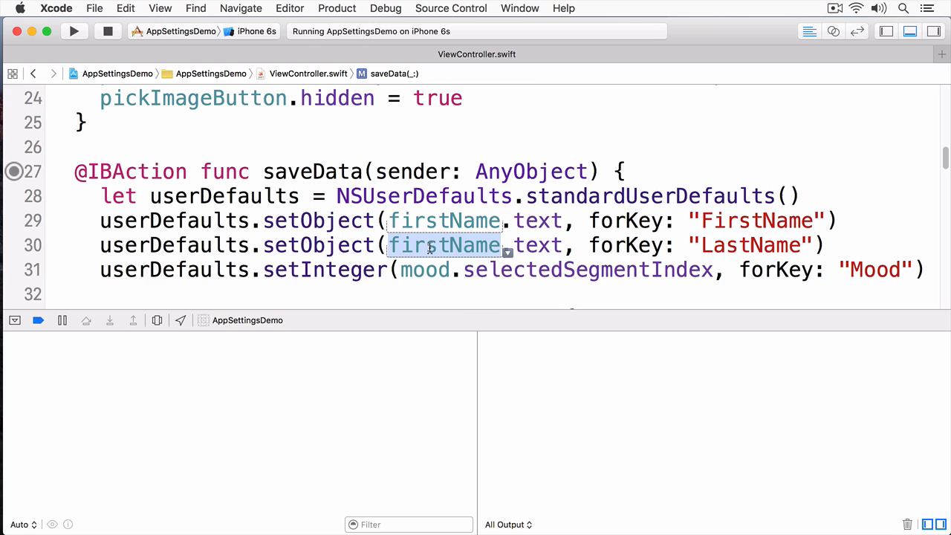
pyautogui.write('lastName')
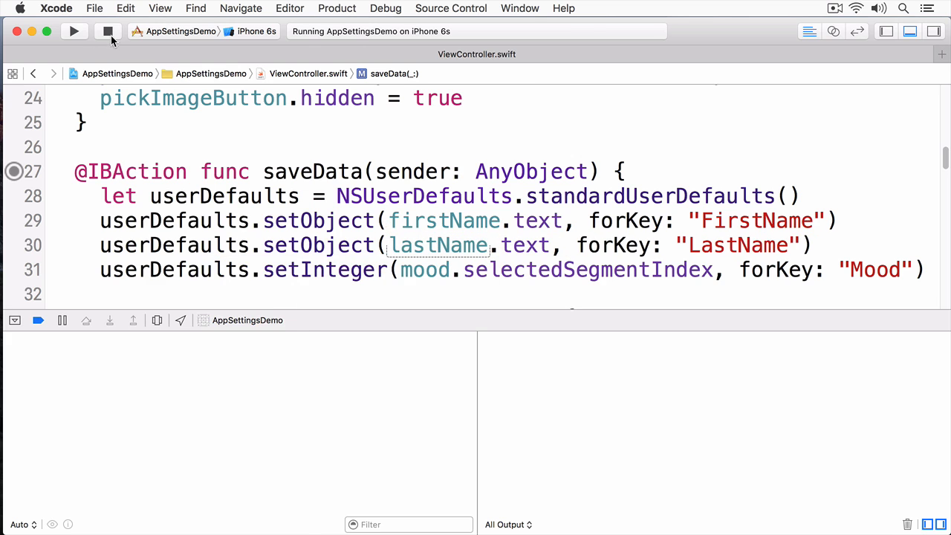
pyautogui.click(74, 31)
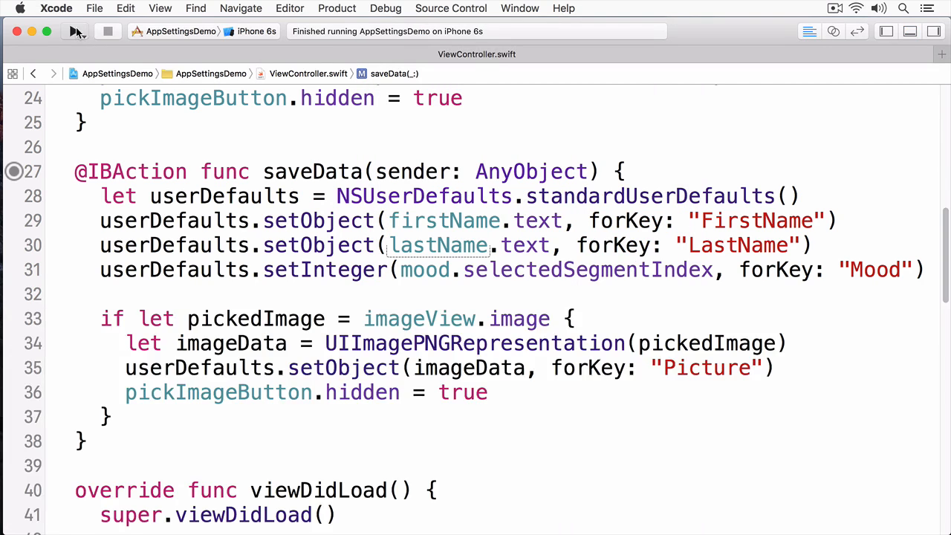
pyautogui.click(73, 31)
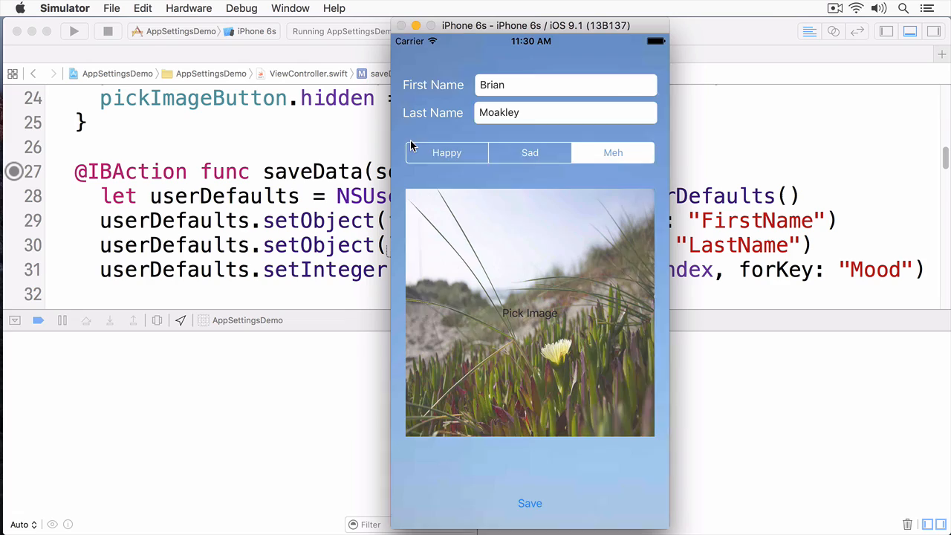